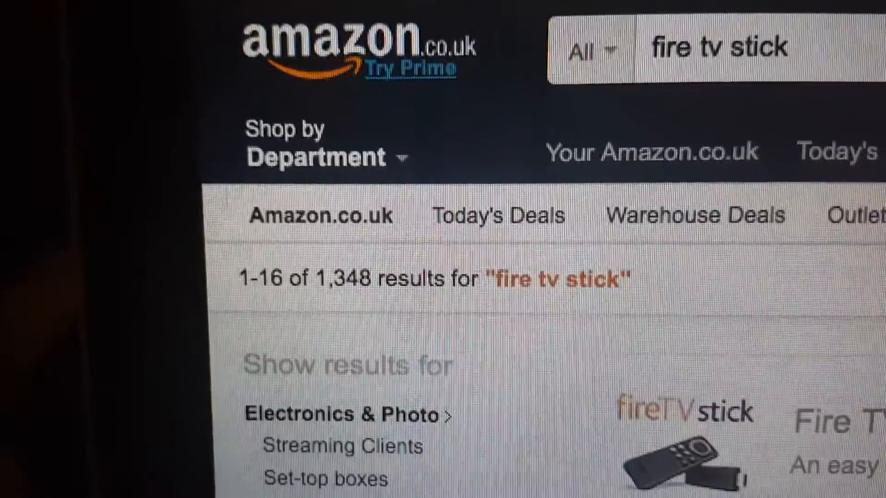
# - Go to the adbFire homepage on jocala.com and bring its download links into view
pyautogui.scroll(-3)
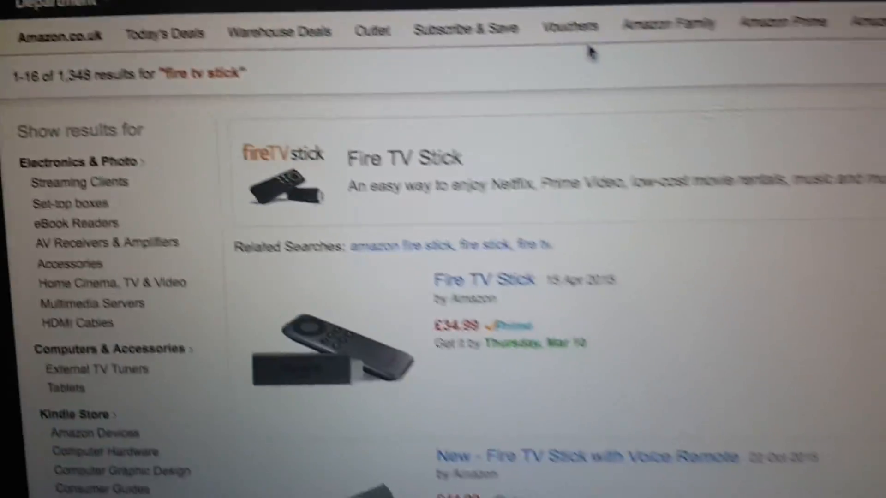
pyautogui.scroll(-3)
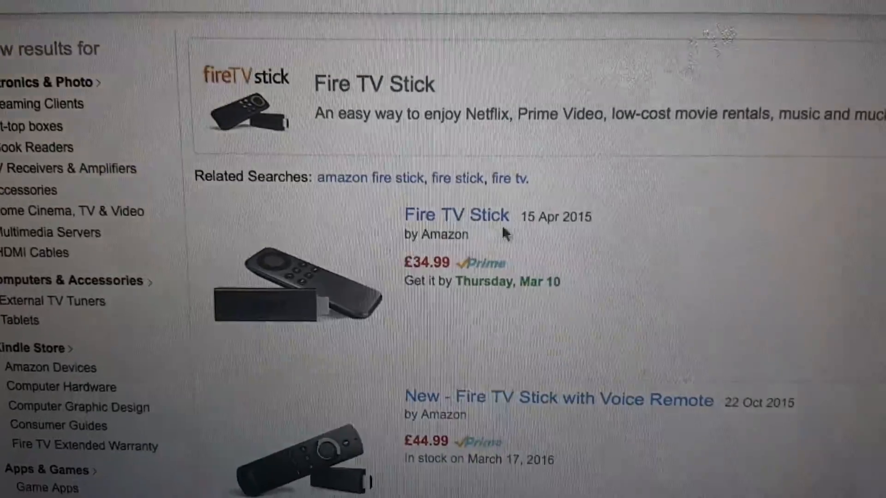
pyautogui.scroll(-3)
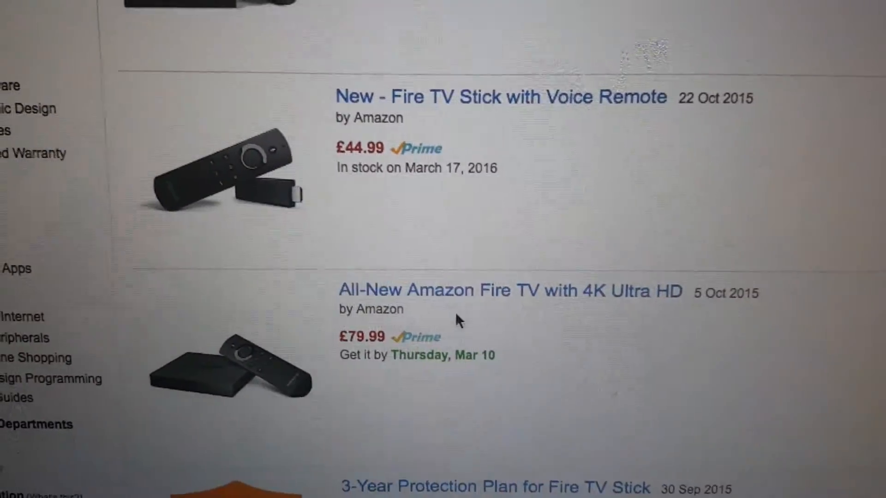
pyautogui.scroll(3)
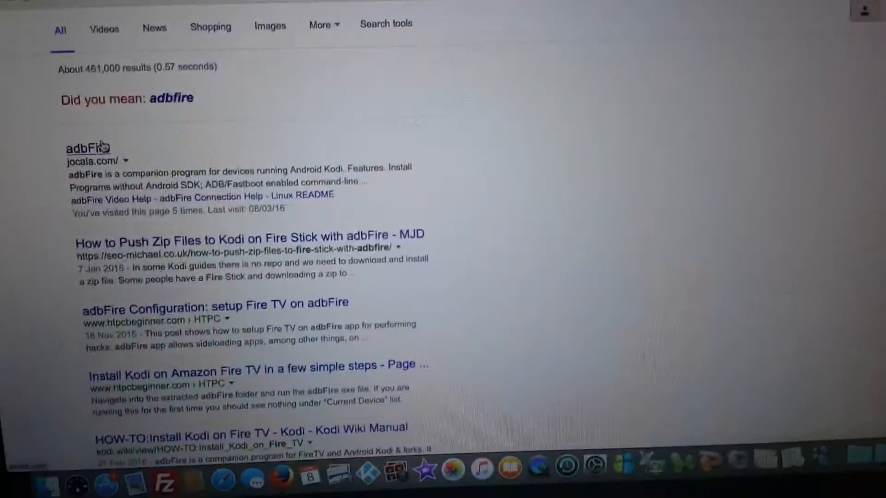
pyautogui.scroll(3)
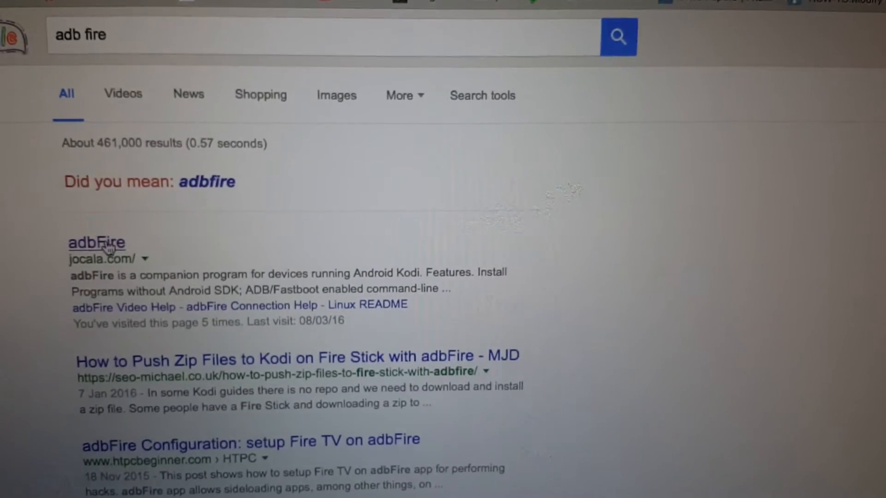
pyautogui.click(96, 242)
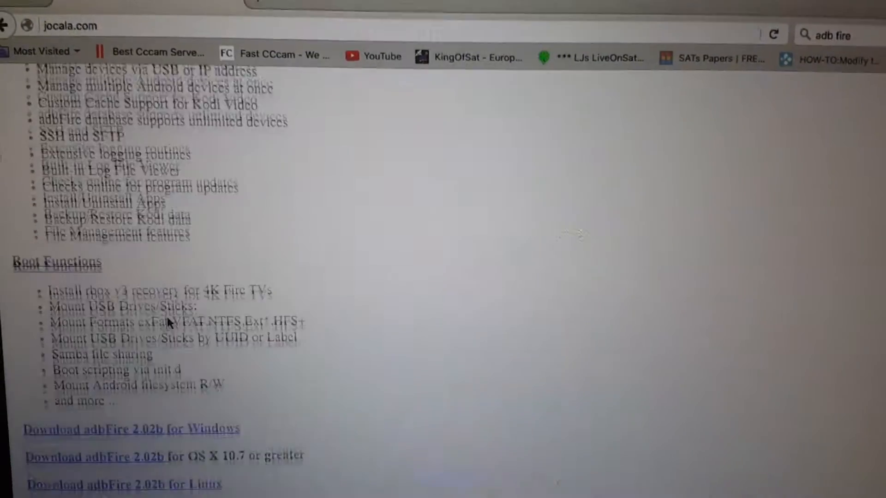
pyautogui.scroll(-3)
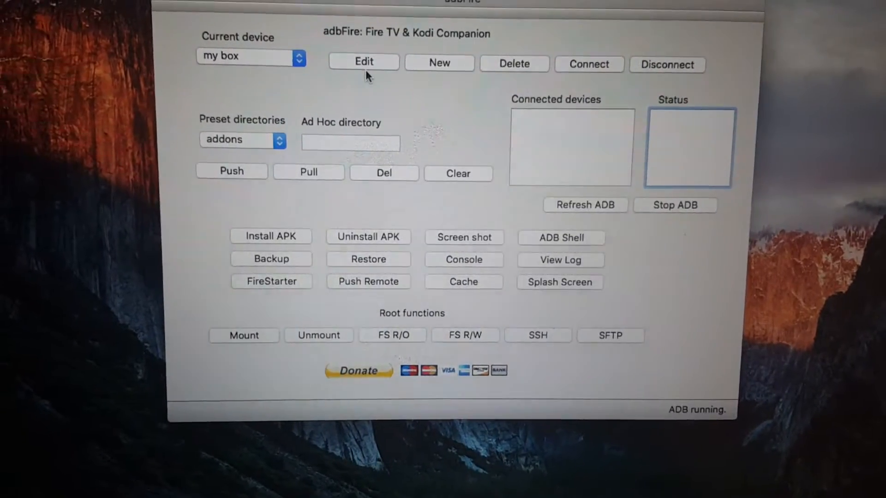
pyautogui.moveTo(361, 74)
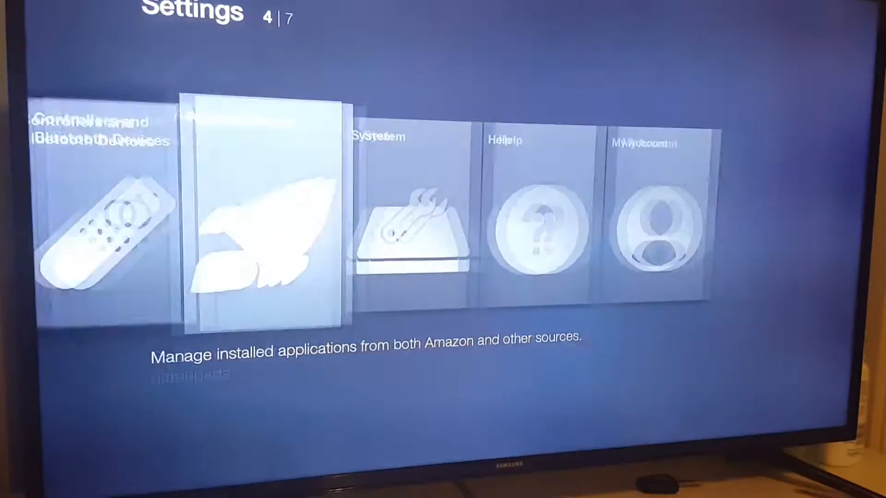
# - Move right past Applications to the System section of Fire TV Settings
pyautogui.hscroll(3)
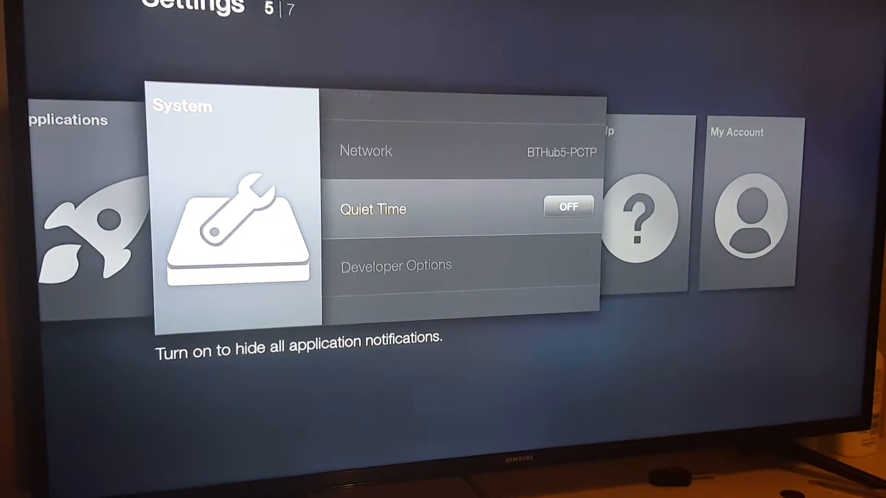
pyautogui.click(396, 266)
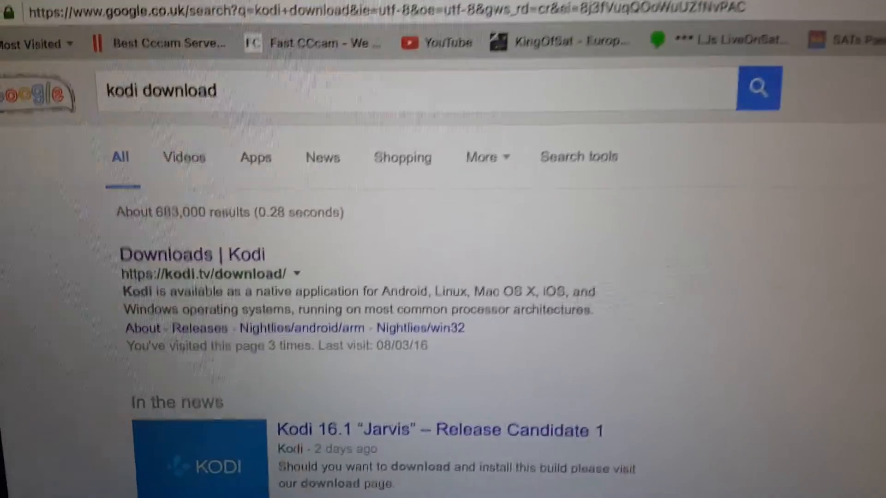
# - From the Kodi downloads page, get the Android ARM APK of Kodi v16.0 "Jarvis"
pyautogui.scroll(-3)
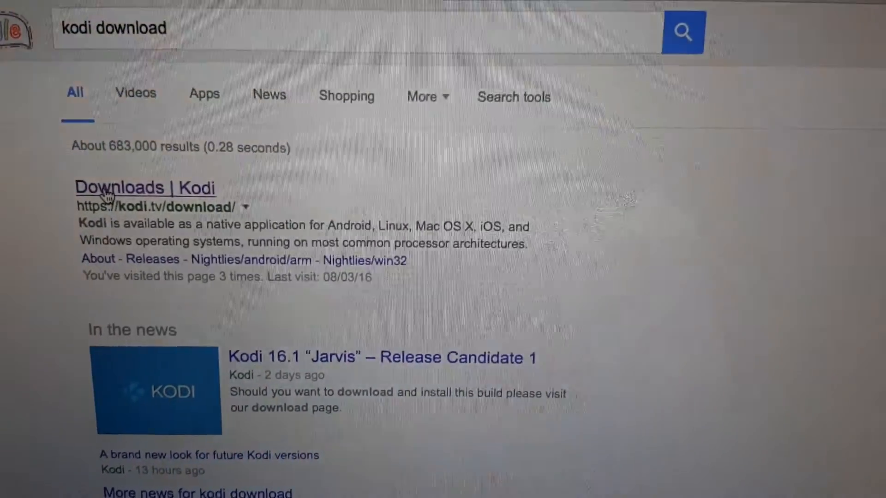
pyautogui.click(145, 188)
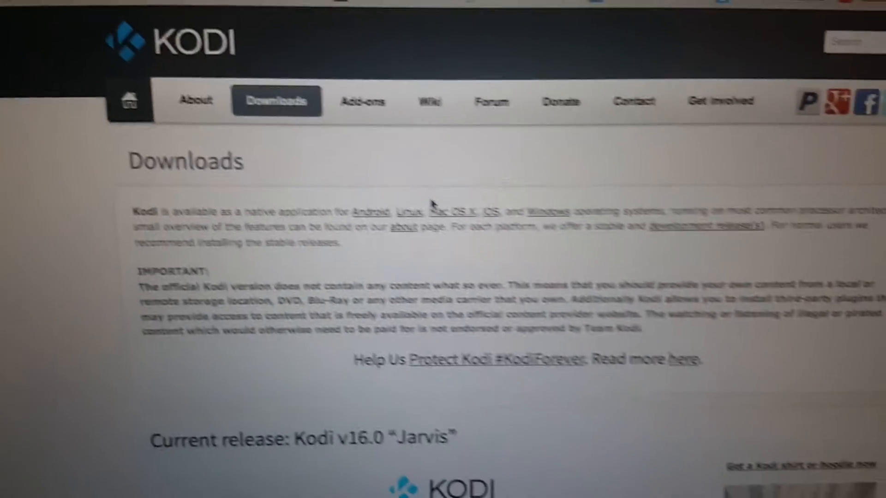
pyautogui.scroll(-3)
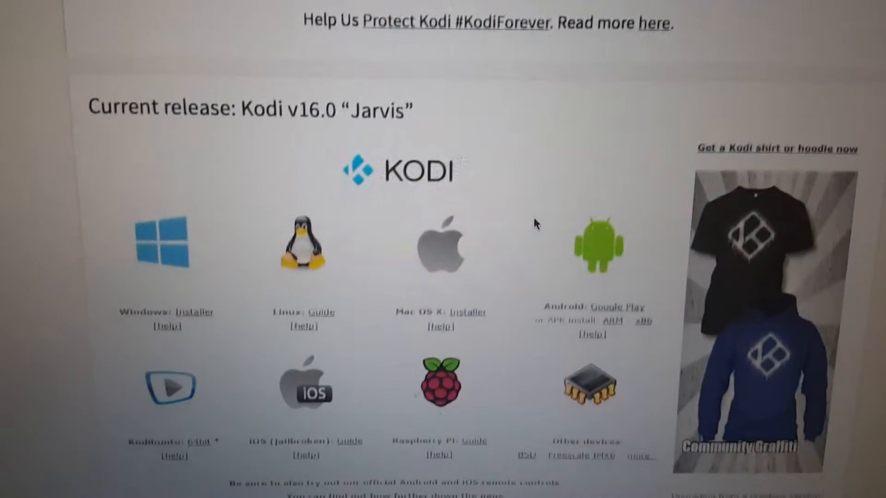
pyautogui.scroll(-3)
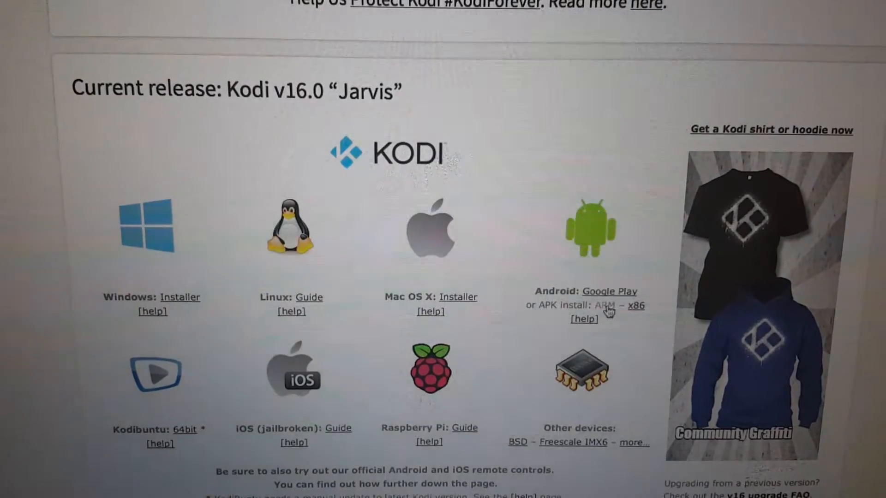
pyautogui.click(605, 306)
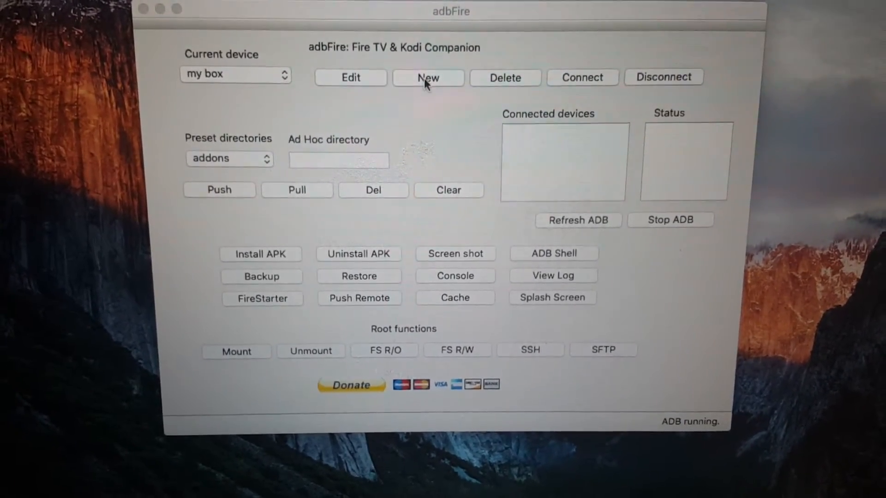
# - Create and save a device named 'my new box' with address 192.168.1.99
pyautogui.click(427, 77)
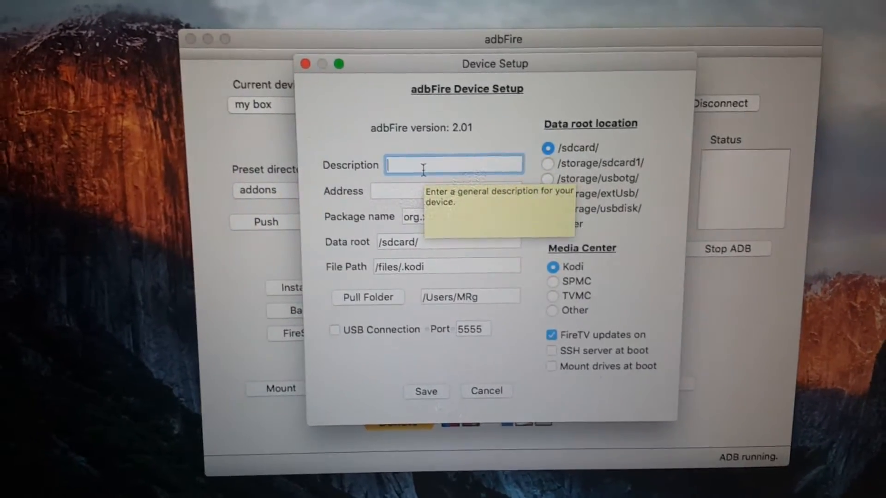
pyautogui.write('my new b')
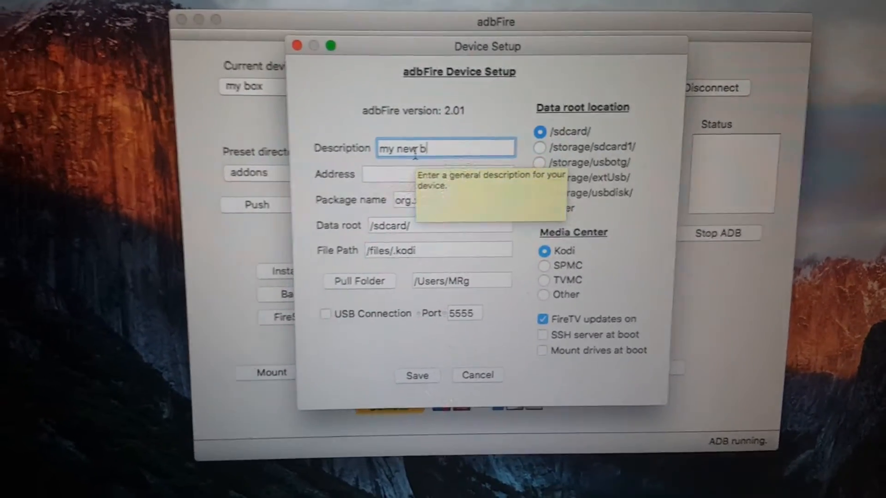
pyautogui.write('ox')
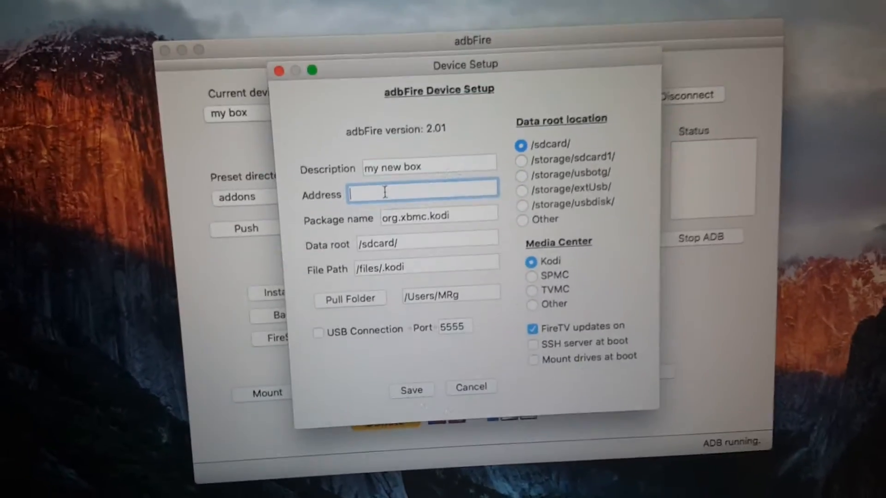
pyautogui.write('19')
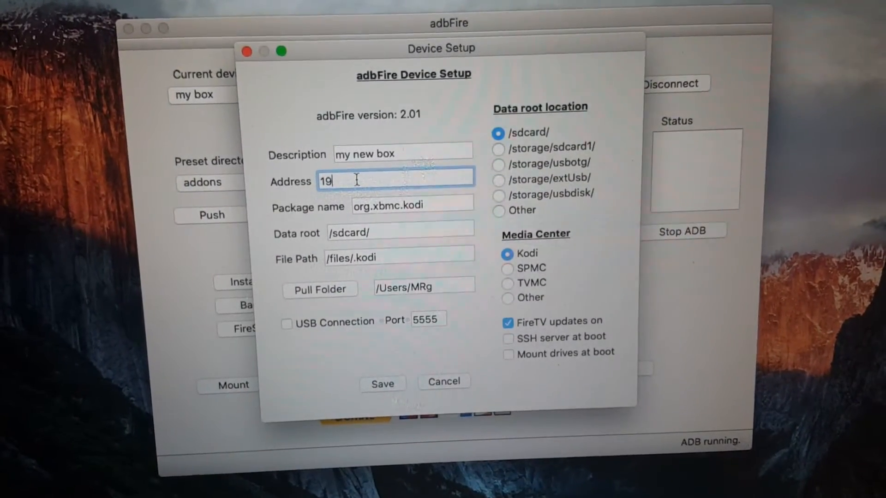
pyautogui.write('2')
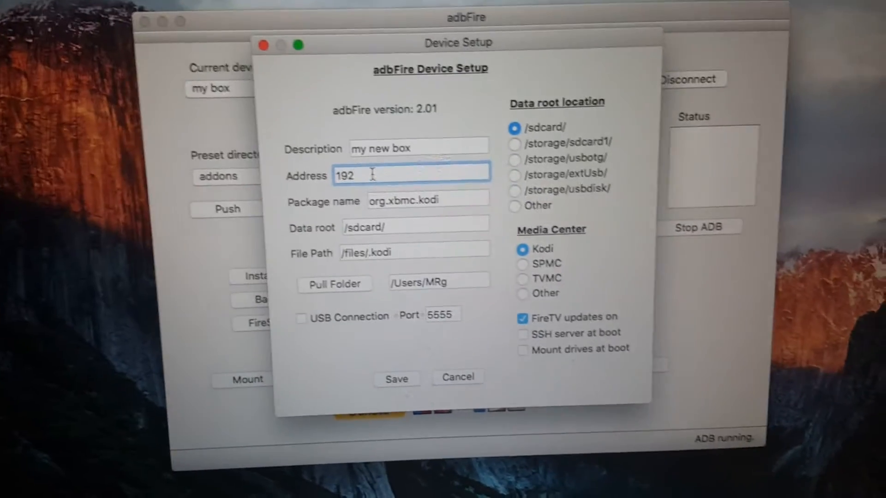
pyautogui.write('.1')
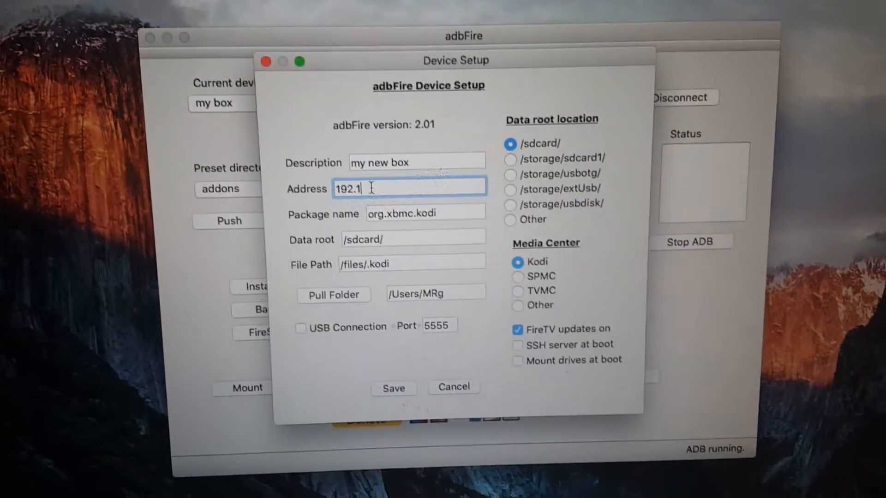
pyautogui.write('68')
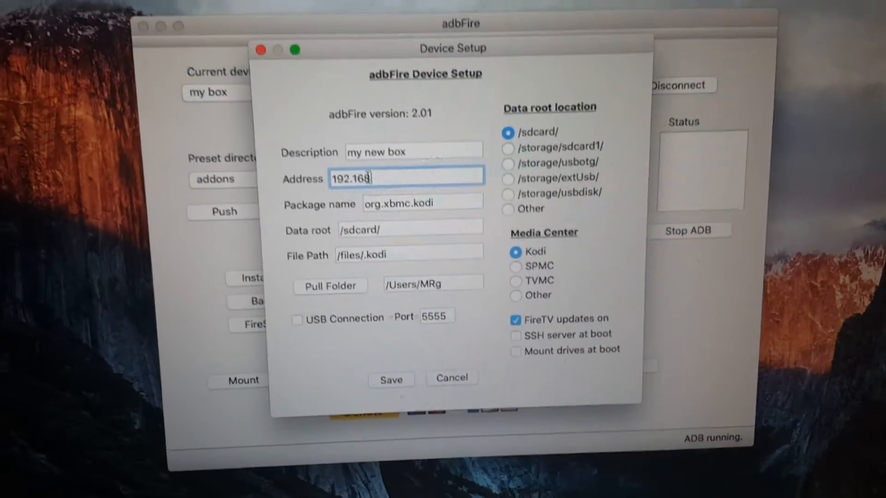
pyautogui.write('.1')
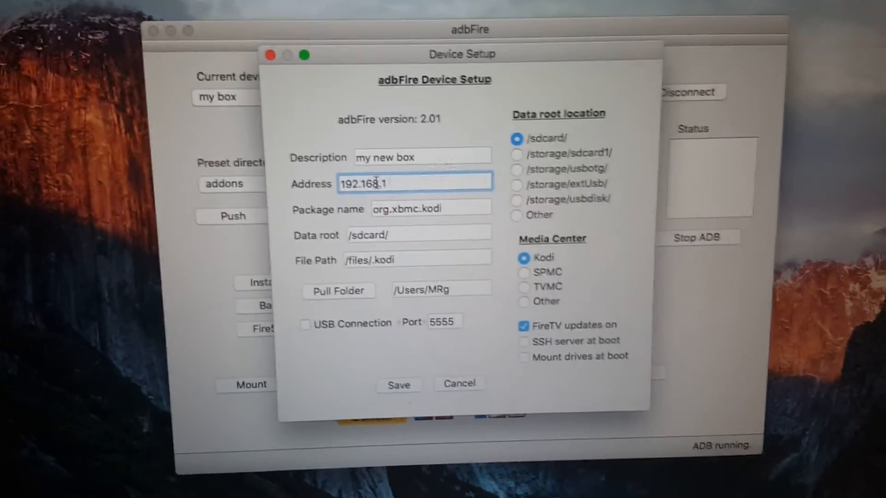
pyautogui.write('.99')
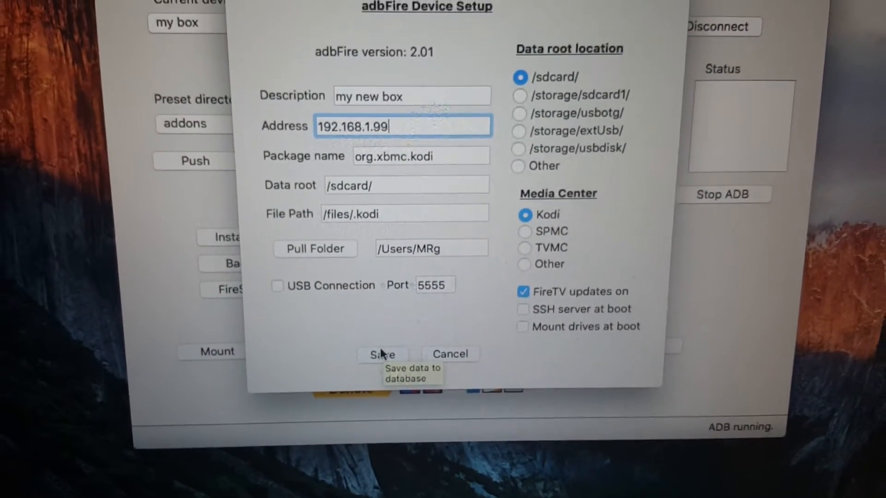
pyautogui.click(382, 354)
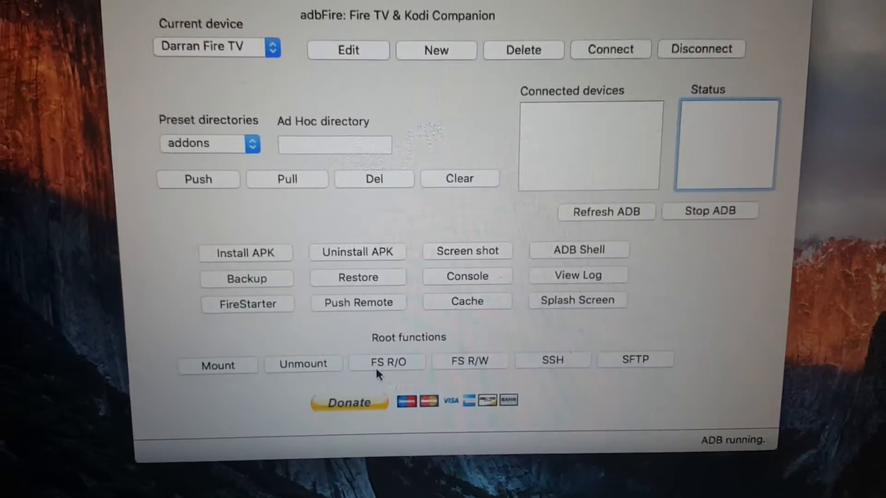
# - Choose 'my new box' from the saved devices as the current device
pyautogui.scroll(-3)
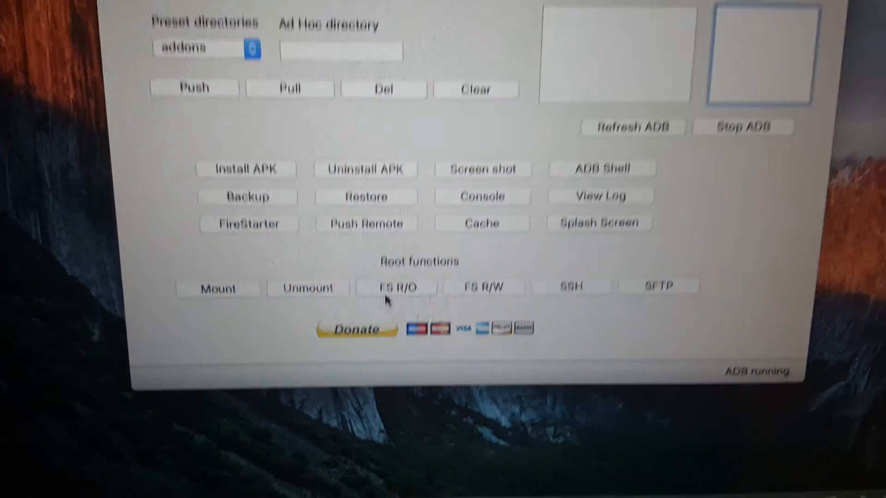
pyautogui.click(252, 48)
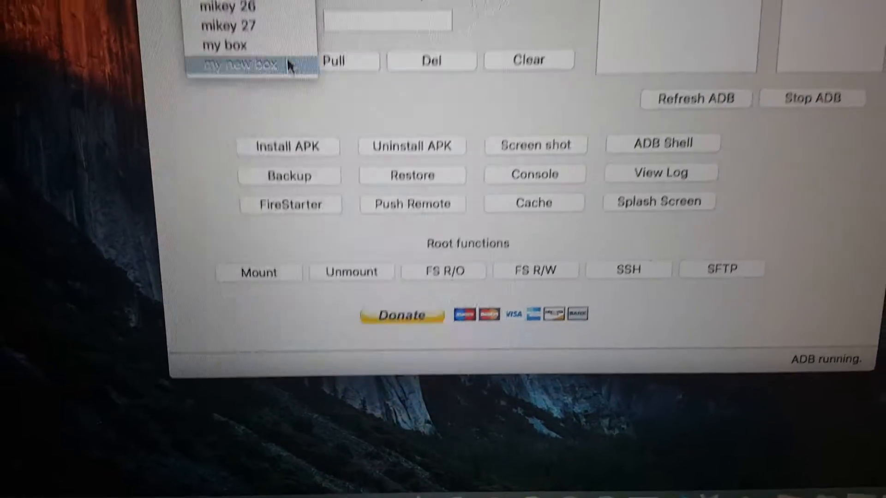
pyautogui.click(243, 64)
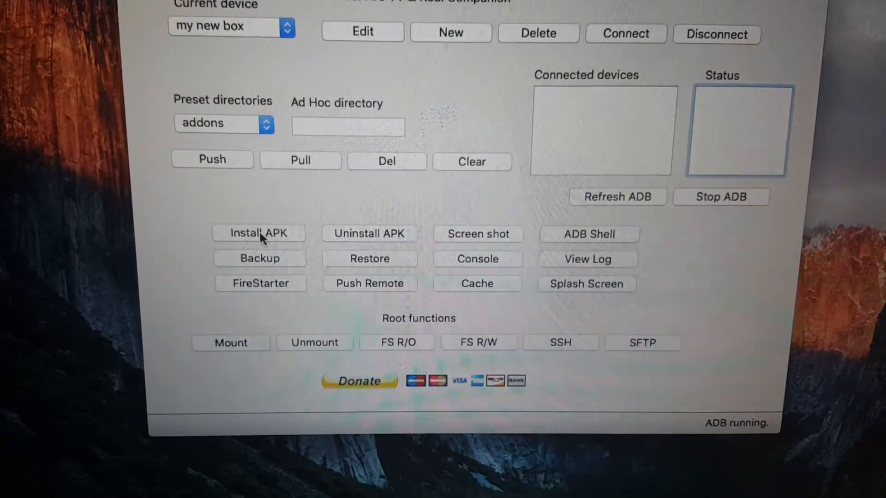
pyautogui.moveTo(266, 250)
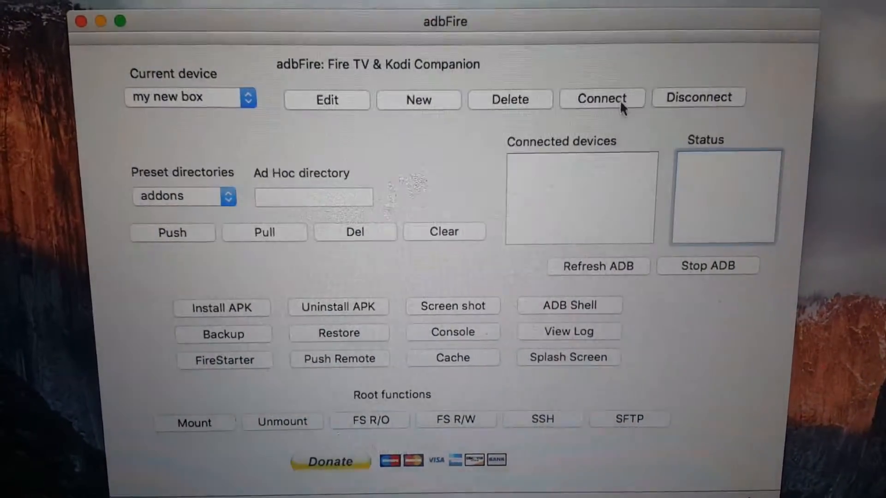
# - Connect adbFire to the 'my new box' Fire TV device
pyautogui.click(602, 97)
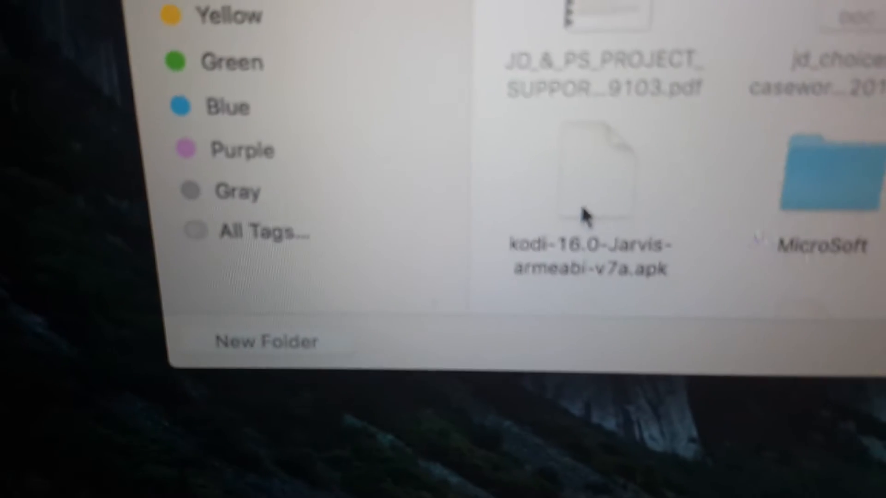
pyautogui.click(576, 215)
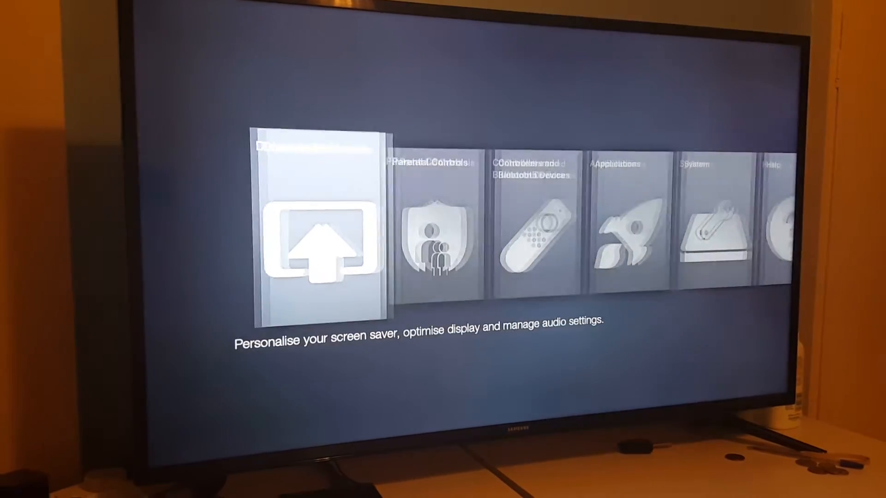
# - Locate Kodi in Manage Applications and launch it on the Fire TV
pyautogui.hscroll(3)
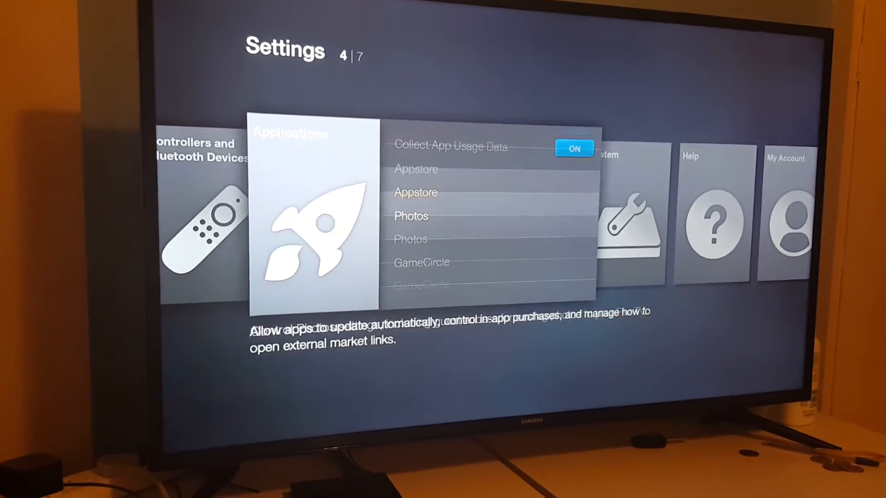
pyautogui.scroll(-3)
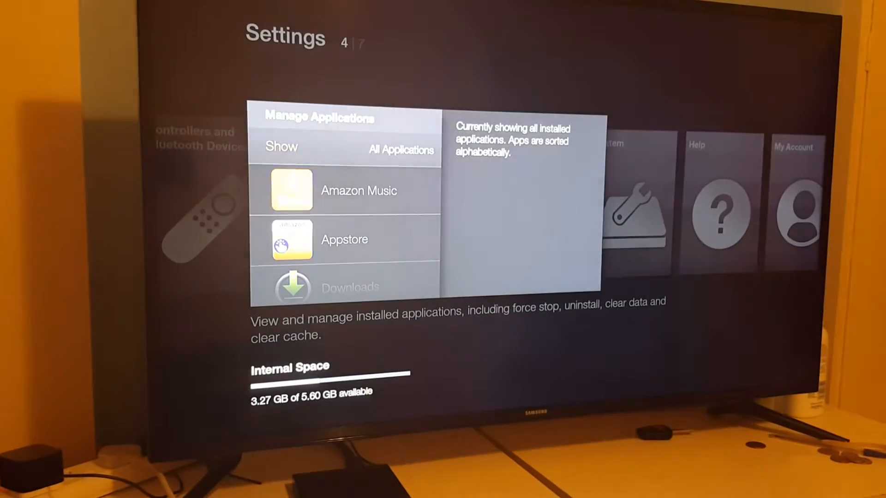
pyautogui.scroll(-3)
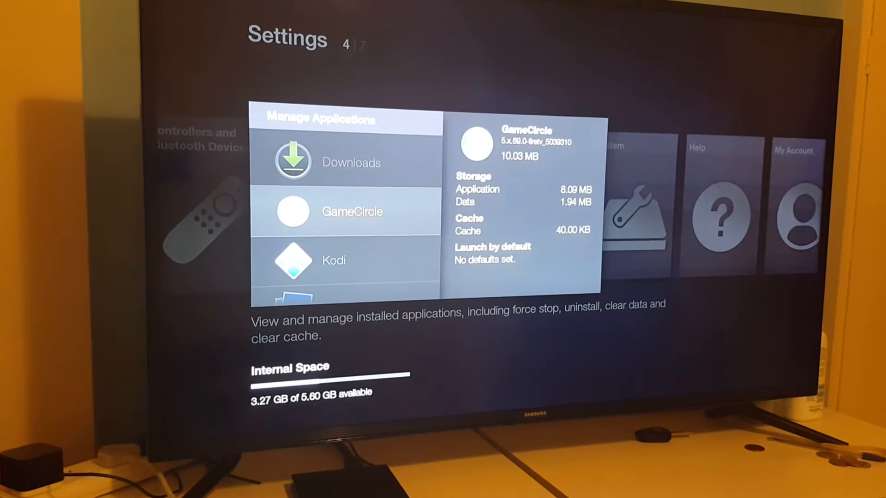
pyautogui.scroll(-3)
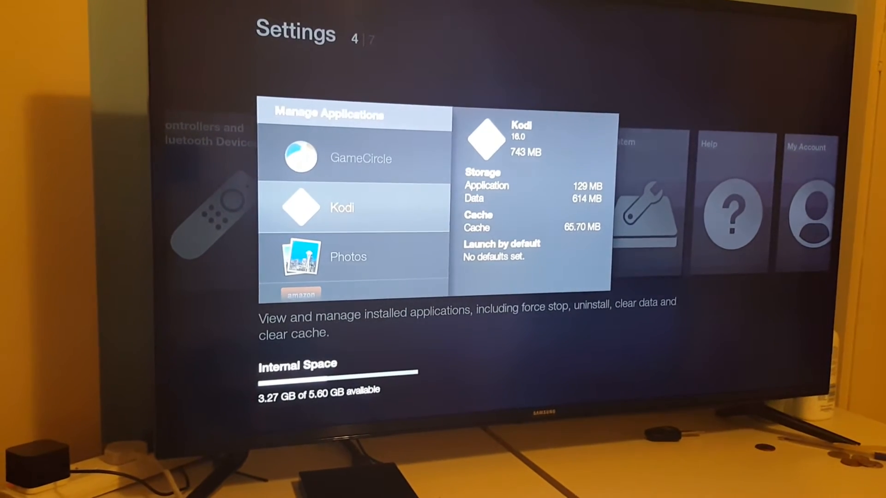
pyautogui.click(342, 207)
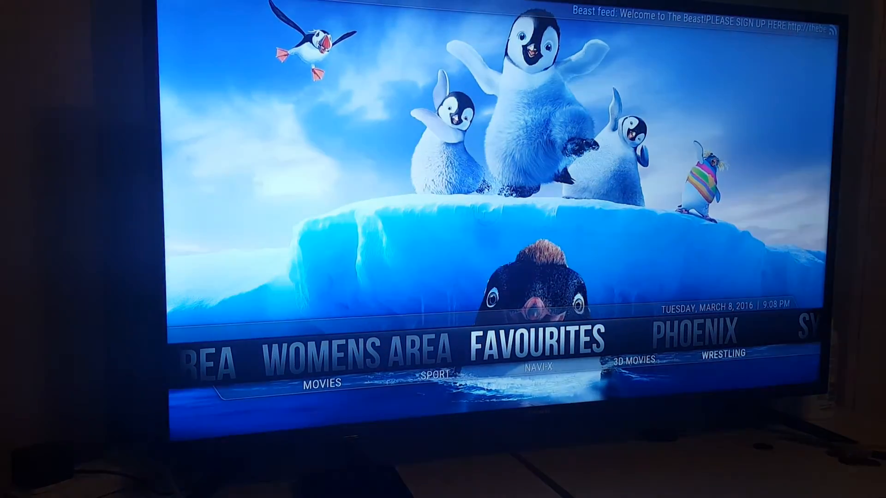
# - Move left across the Kodi home menu from Favourites toward Womens Area
pyautogui.hscroll(-3)
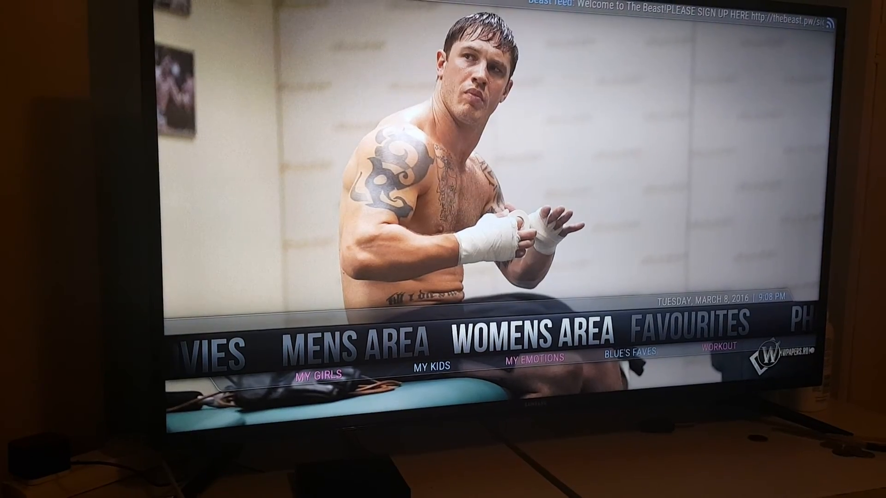